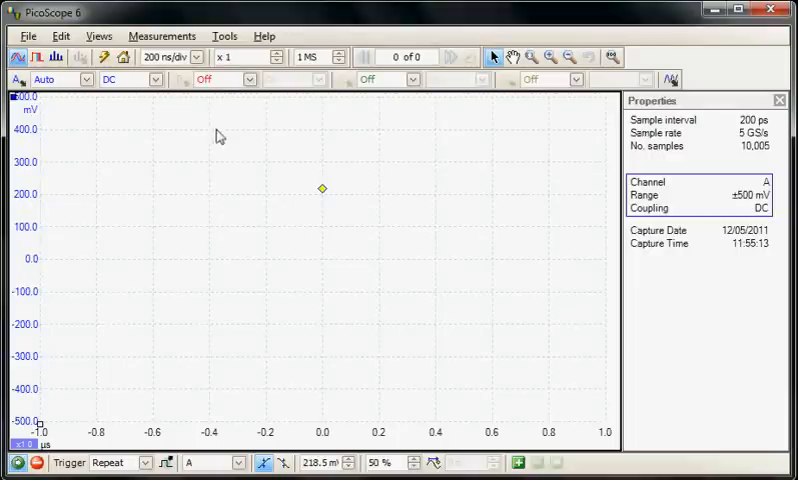
Step: Open the Maths Channels manager from the Tools menu to list the library channels
click(225, 36)
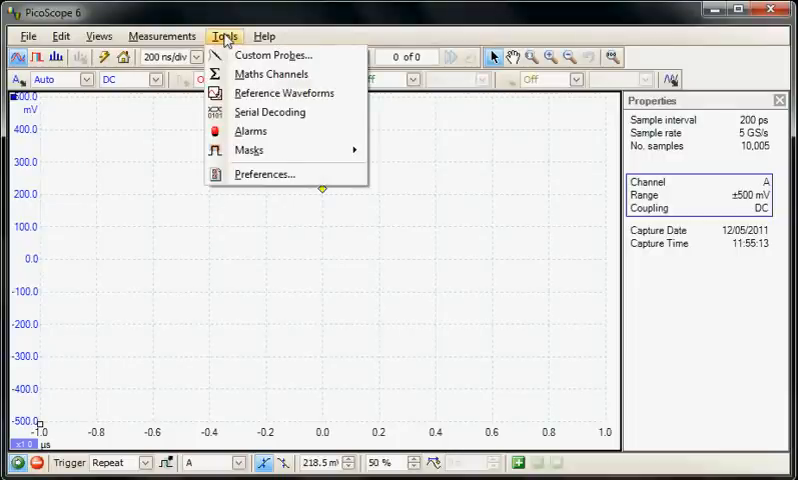
mouse_move(270, 74)
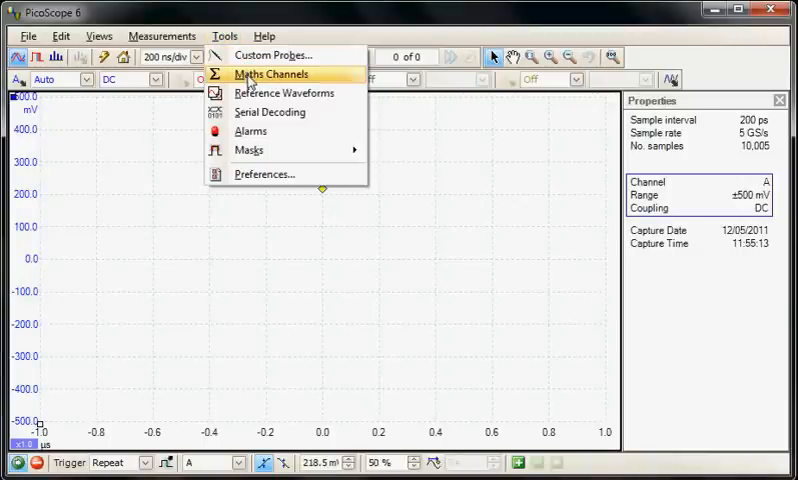
click(269, 73)
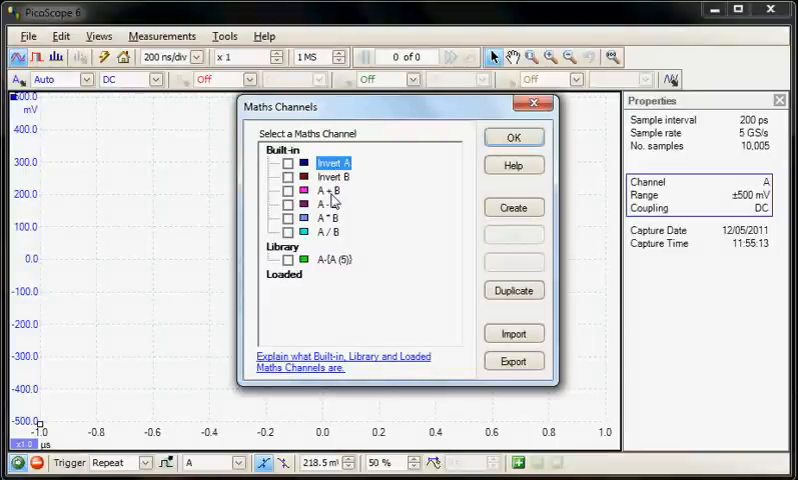
mouse_move(338, 228)
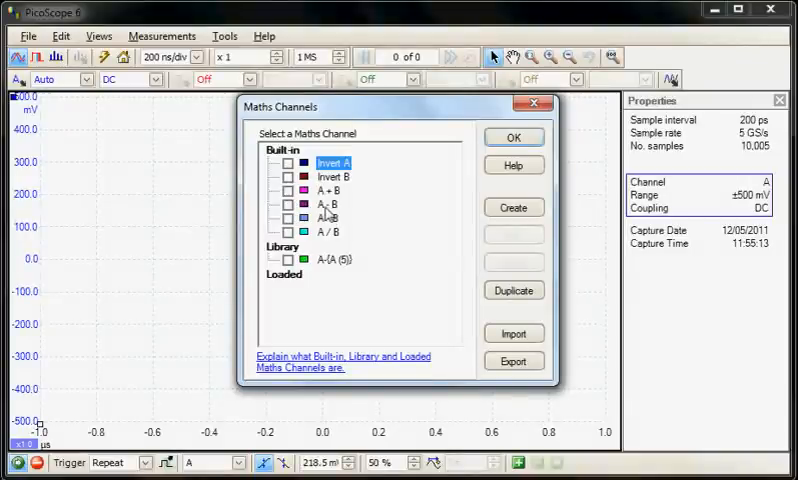
mouse_move(330, 212)
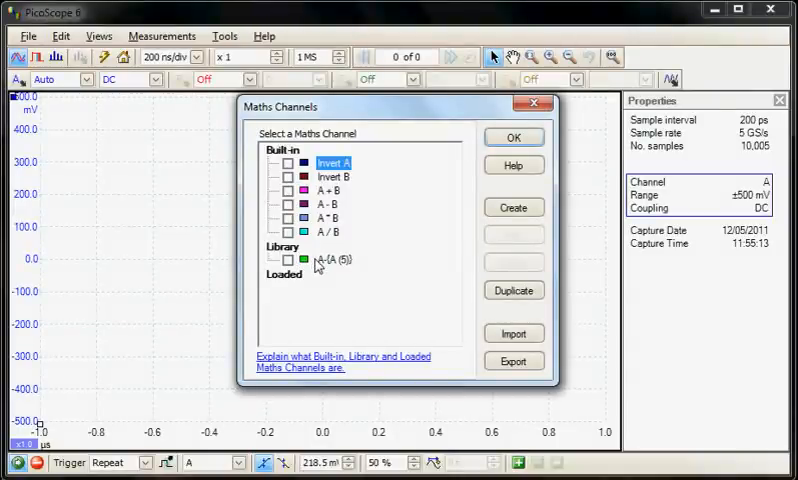
Step: Delete the library maths channel A-{A (5)} and close the Maths Channels manager
click(328, 259)
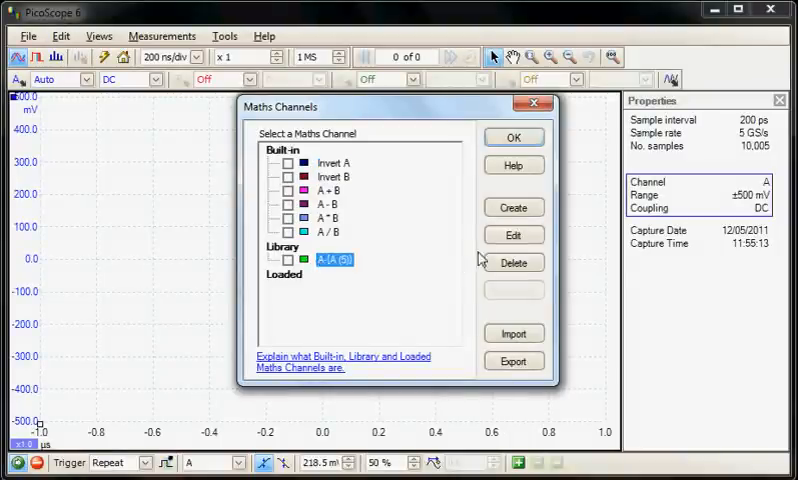
click(513, 262)
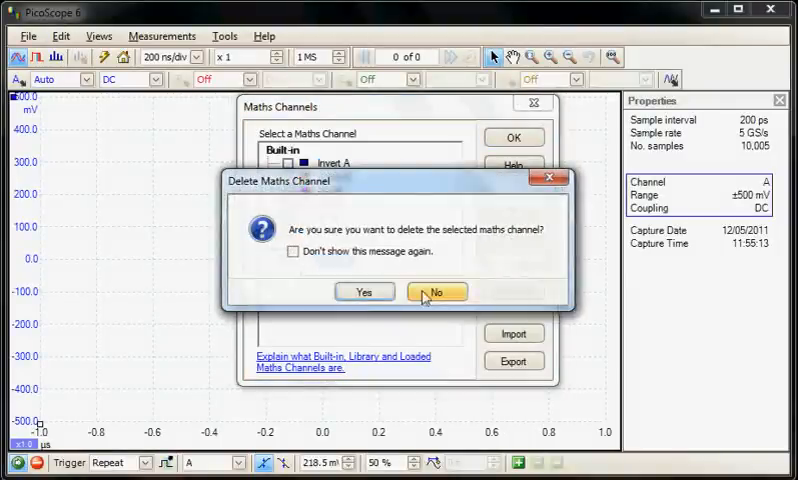
click(437, 291)
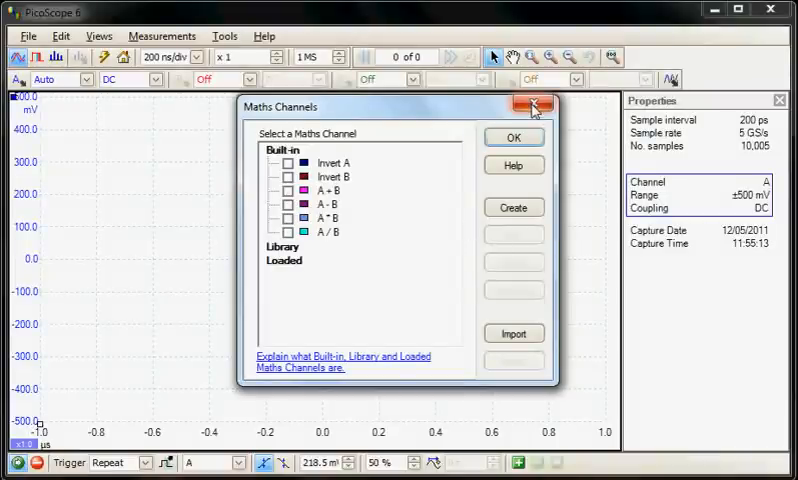
click(533, 106)
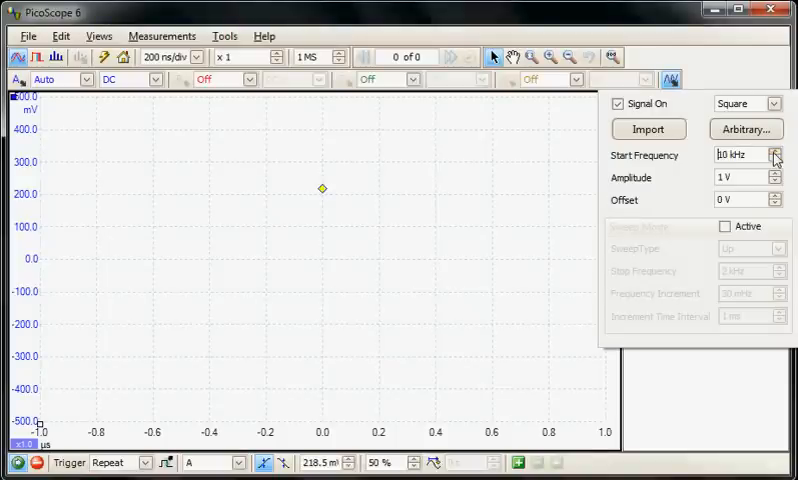
Step: Set the start frequency to 100 kHz and open the arbitrary waveform editor with 10 cycles
click(774, 151)
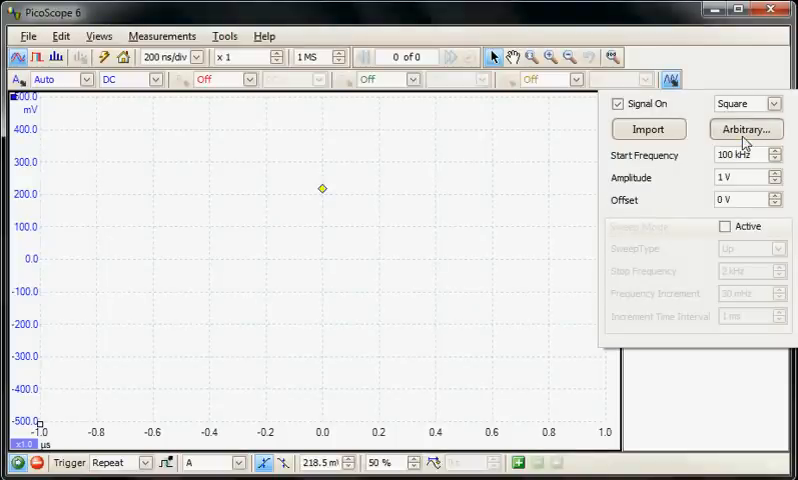
click(745, 128)
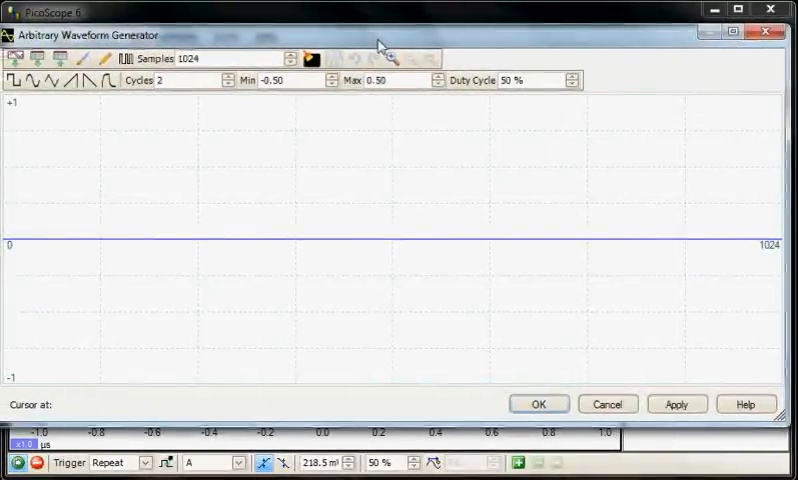
click(228, 76)
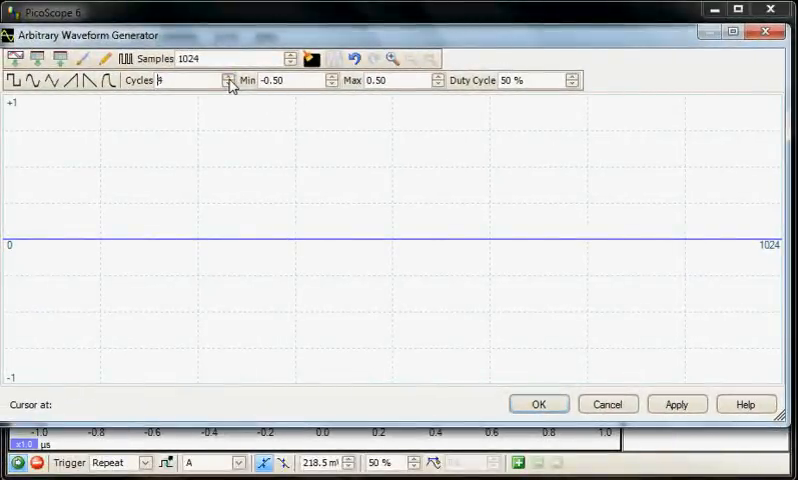
click(226, 76)
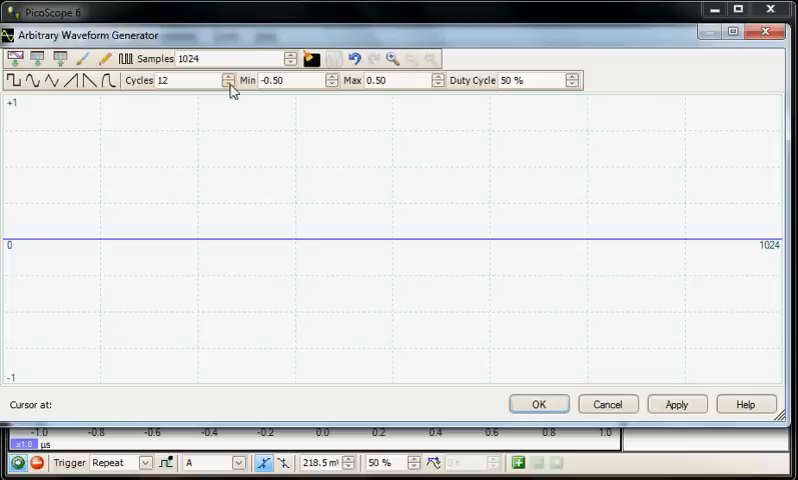
click(32, 80)
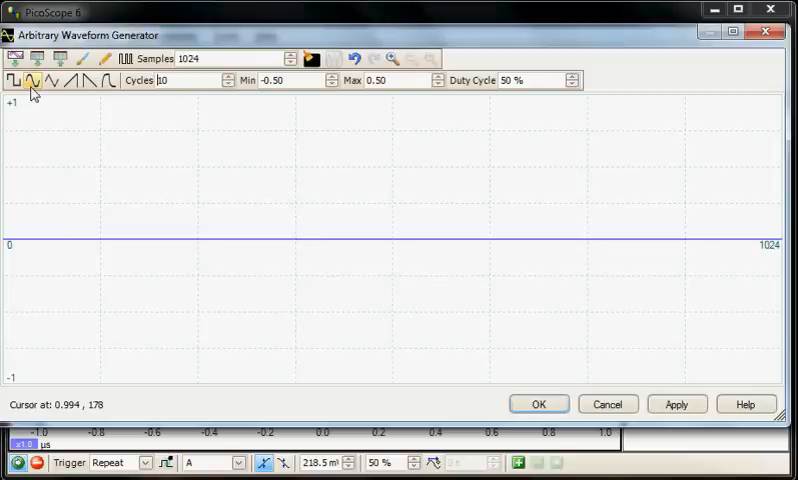
Step: Fill the arbitrary waveform with a sine shape and send it to the generator
click(31, 81)
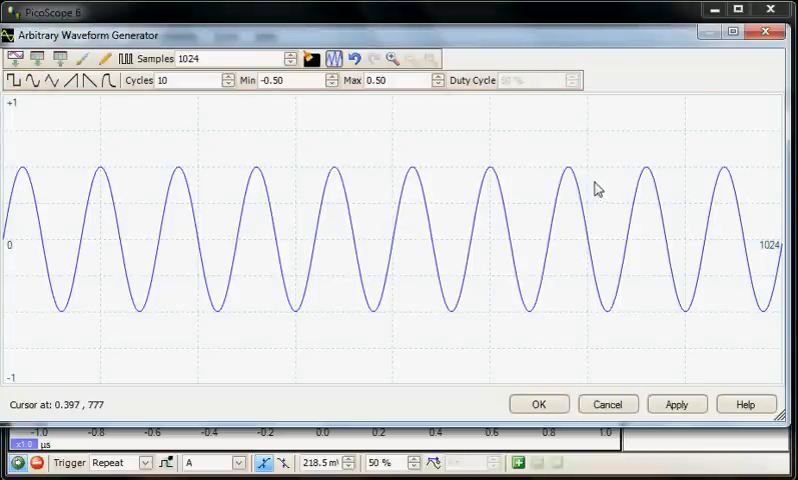
mouse_move(57, 247)
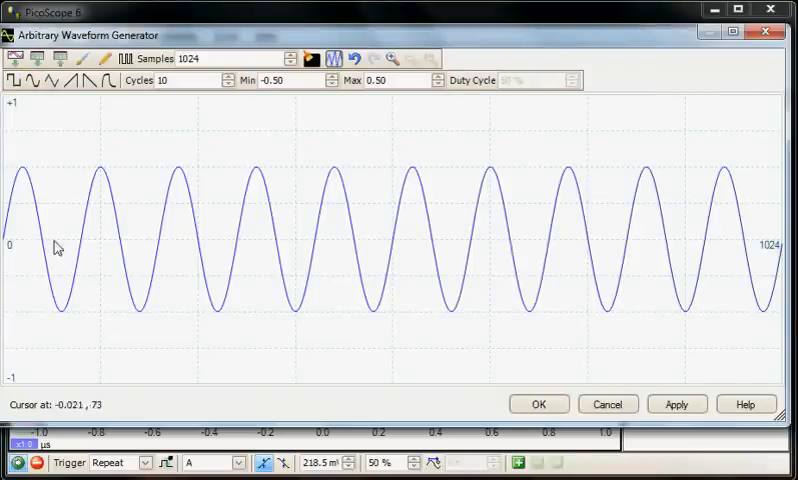
mouse_move(80, 232)
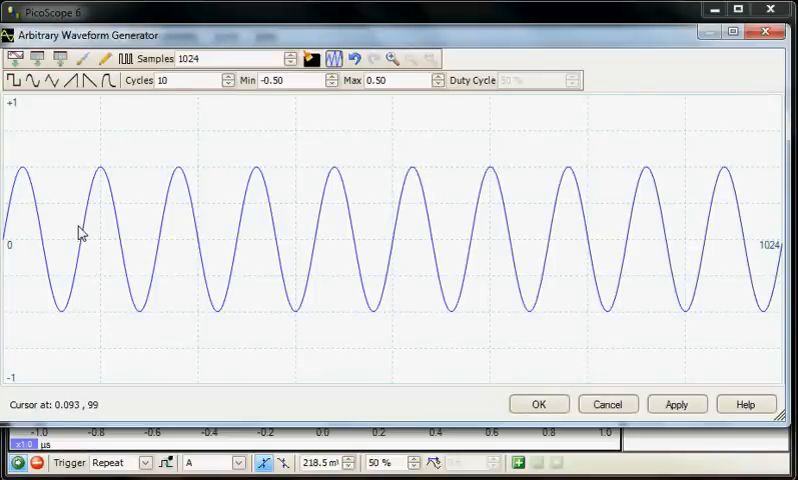
mouse_move(107, 201)
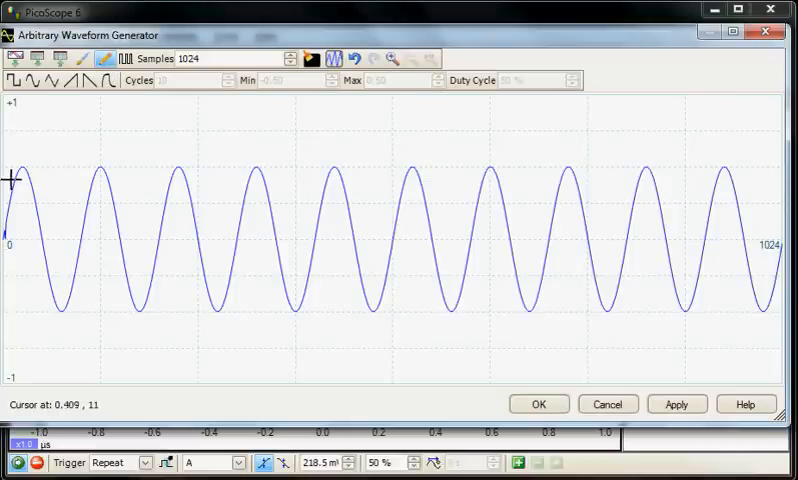
mouse_move(85, 169)
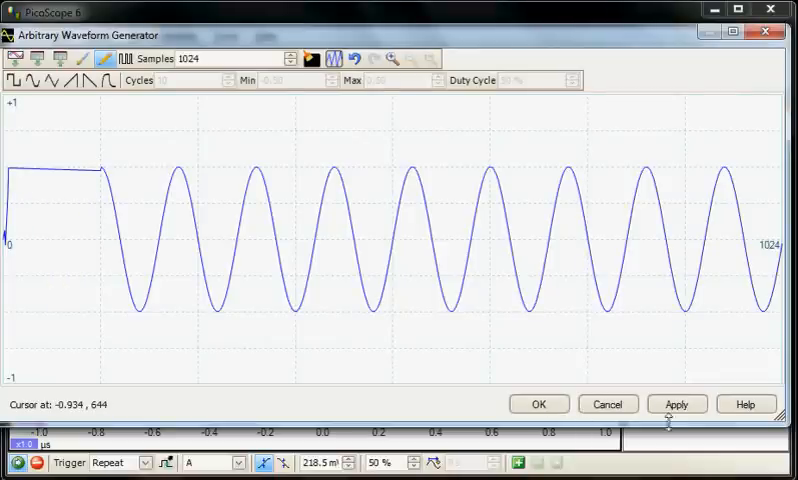
click(677, 404)
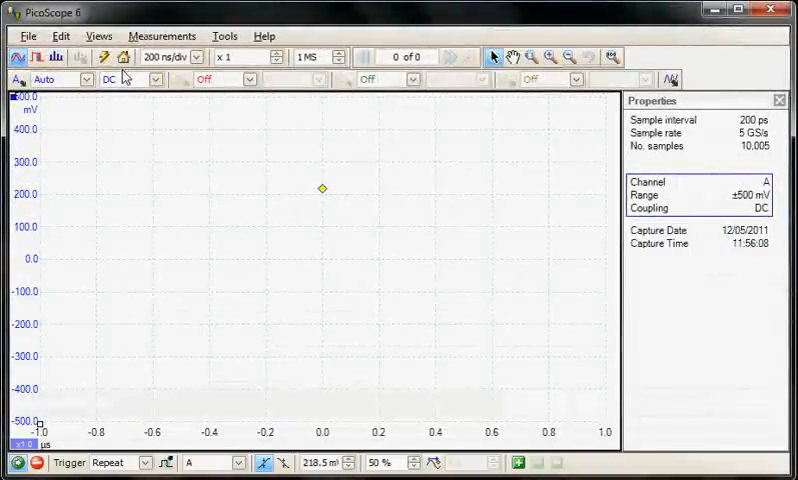
Step: Start capturing the generated arbitrary sine signal on channel A
click(104, 57)
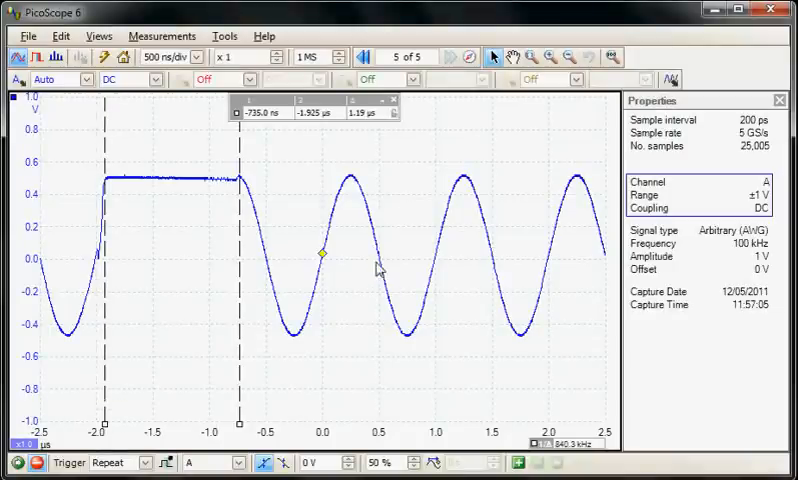
mouse_move(360, 132)
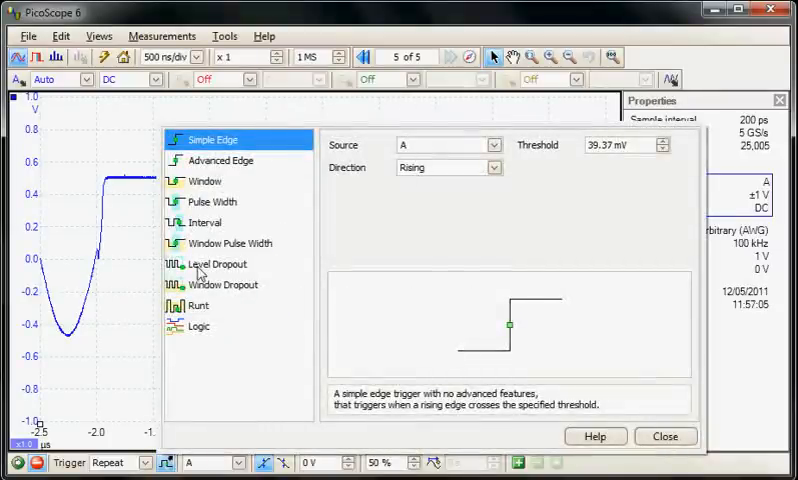
Step: Set a pulse width trigger with a 1u time on channel A and close the trigger options
click(211, 201)
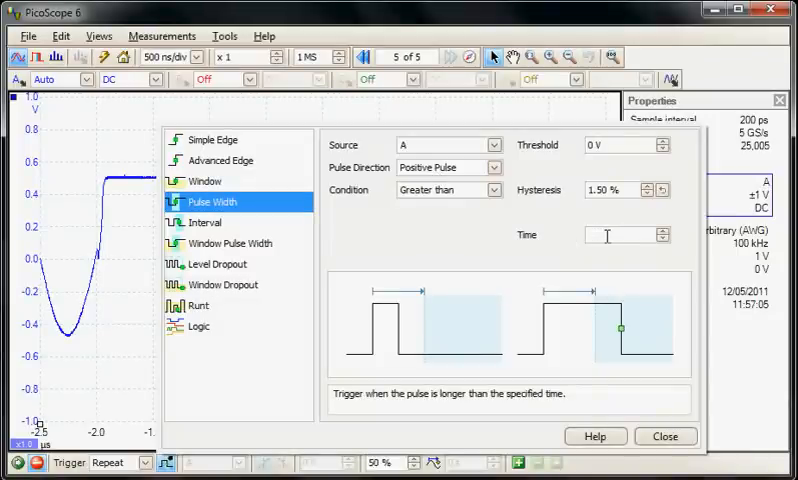
text(1u)
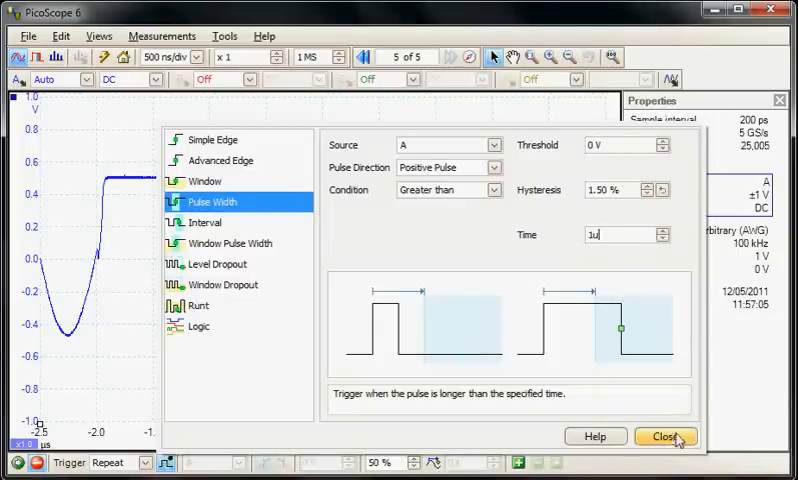
click(666, 437)
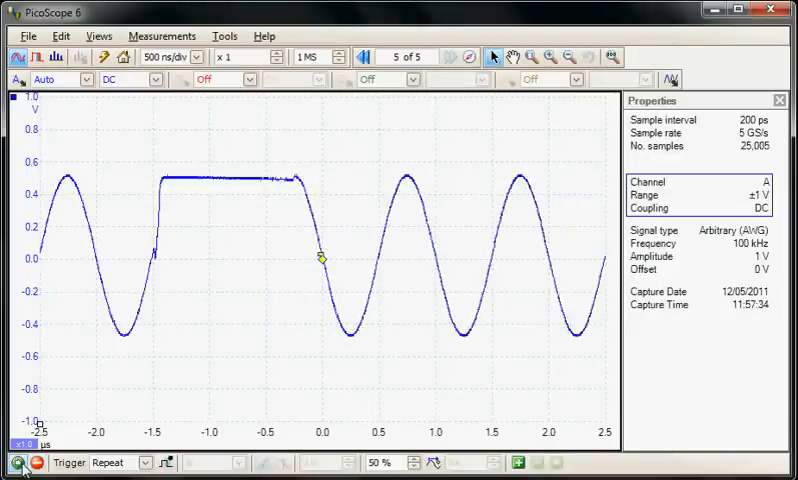
mouse_move(312, 276)
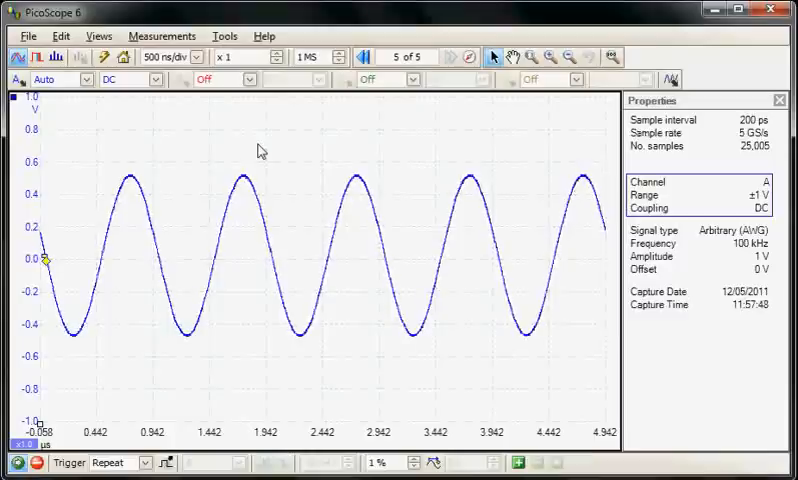
Step: Apply the edited waveform with the flattened peak to the generator
right_click(259, 151)
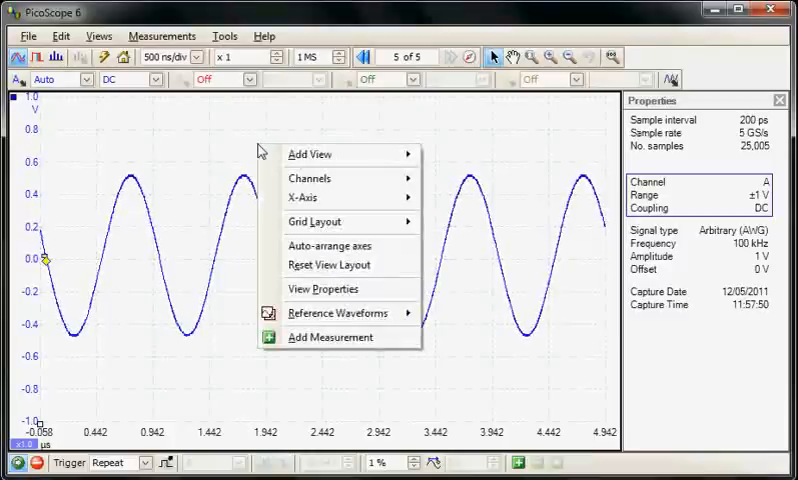
mouse_move(339, 313)
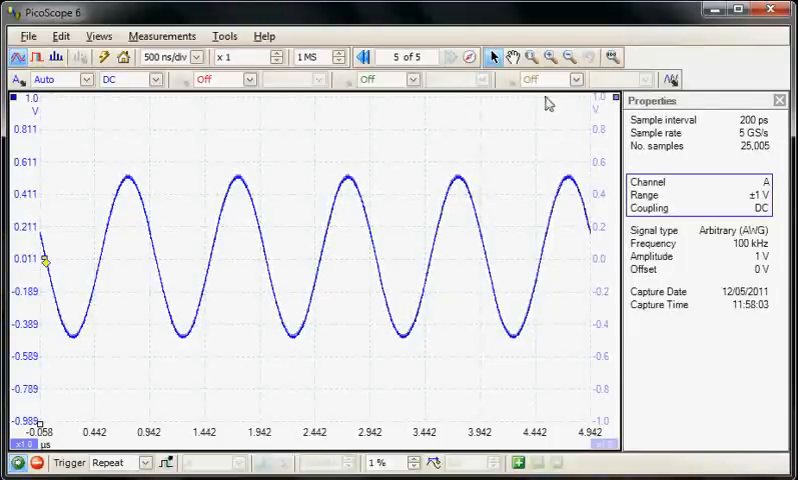
click(671, 79)
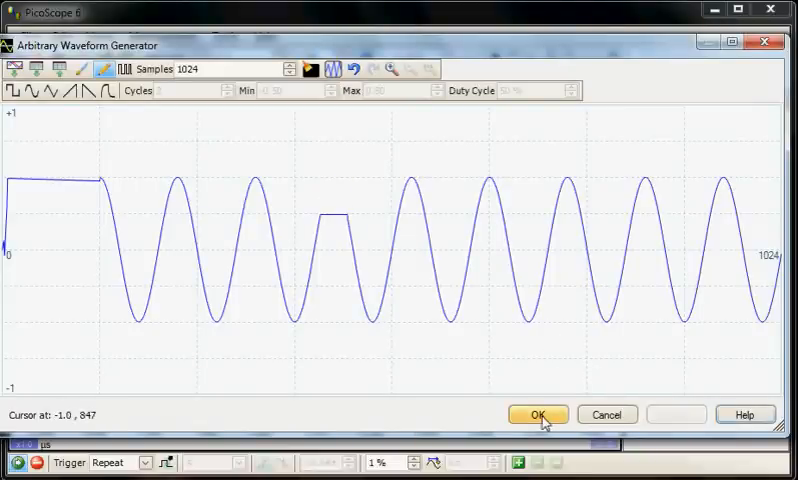
click(538, 414)
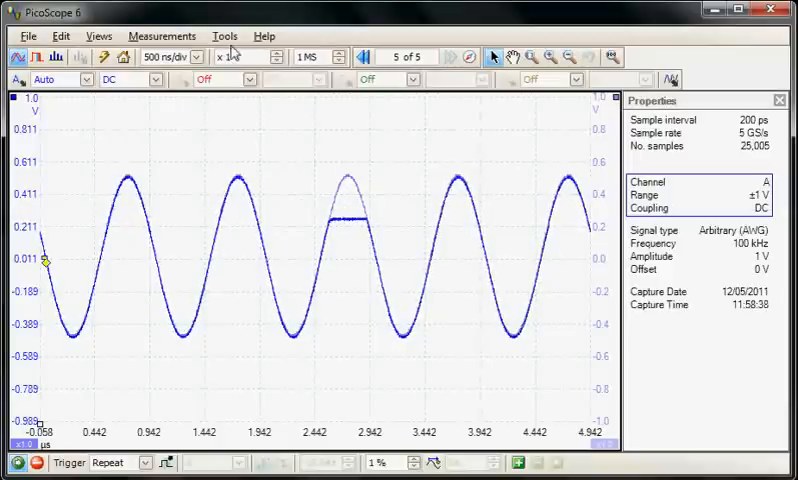
Step: Start a new maths channel from Tools > Maths Channels and show the advanced keypad
click(225, 36)
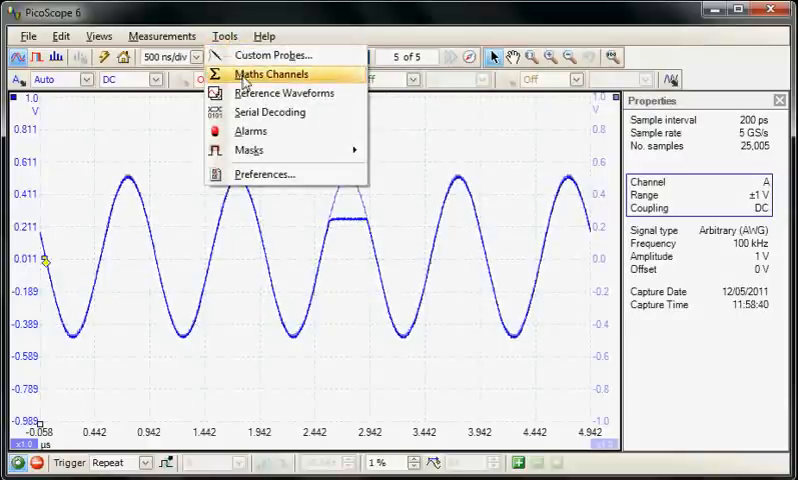
click(270, 74)
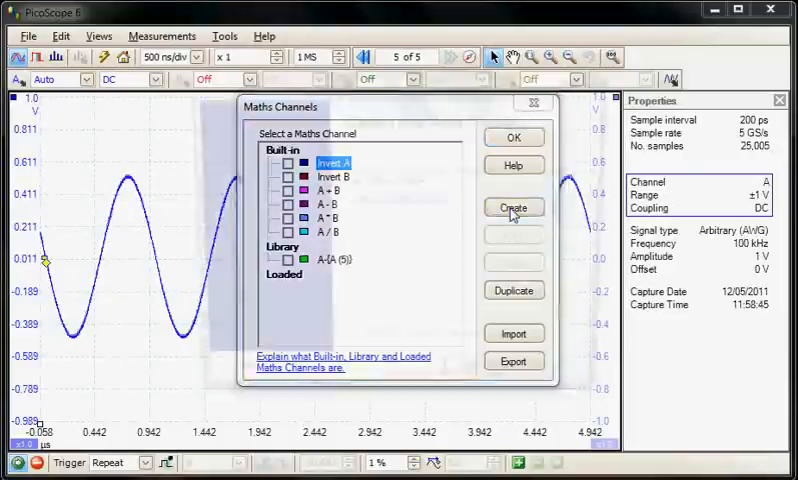
click(513, 207)
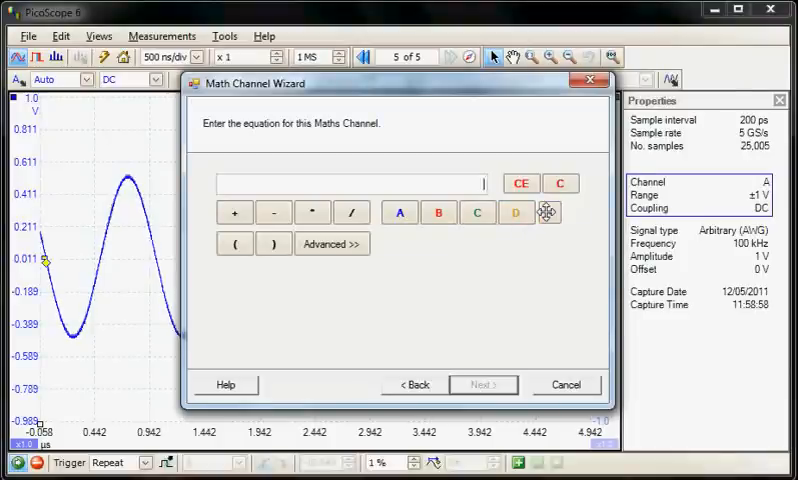
mouse_move(548, 212)
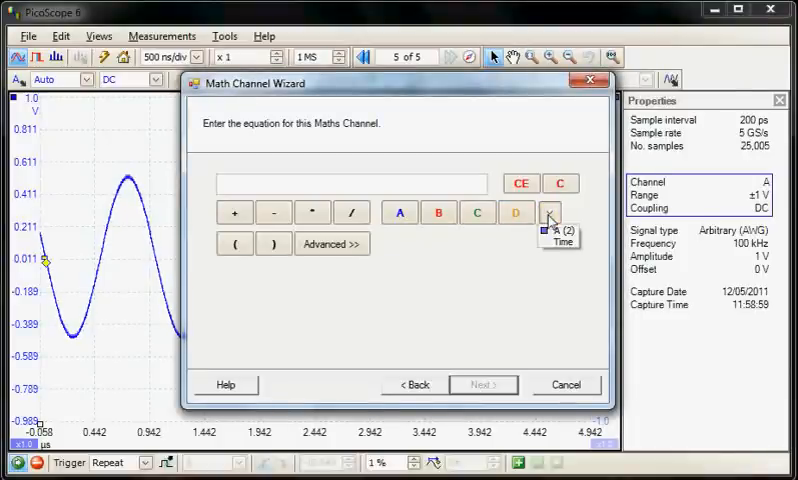
click(332, 243)
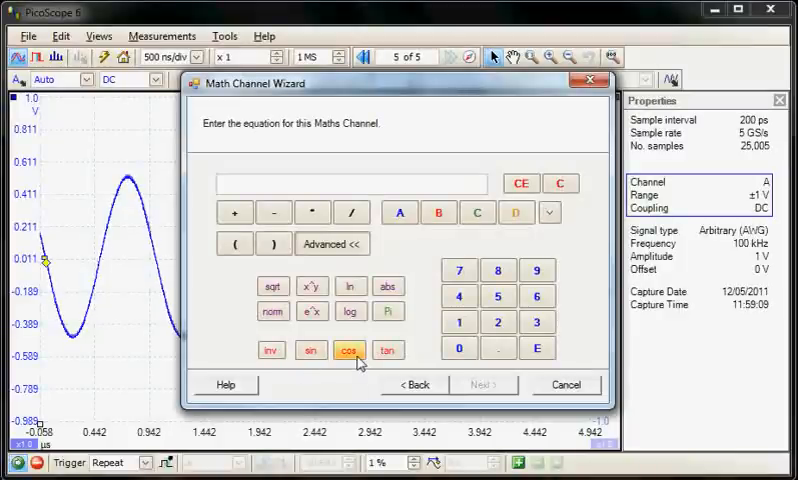
mouse_move(395, 270)
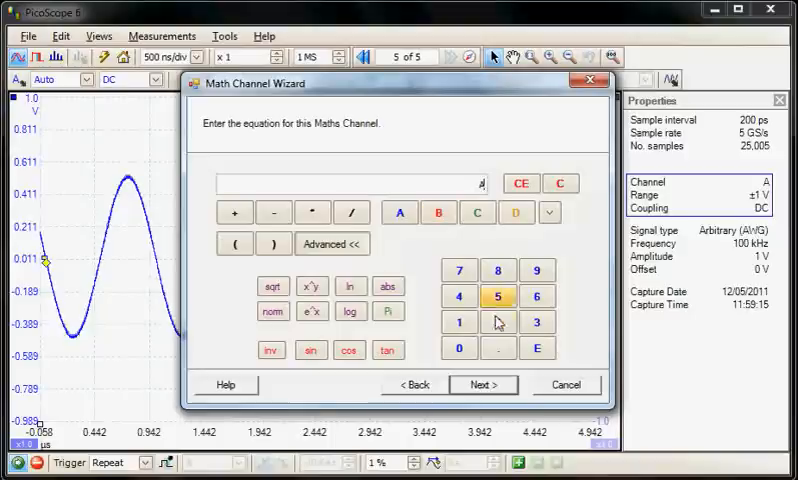
mouse_move(497, 348)
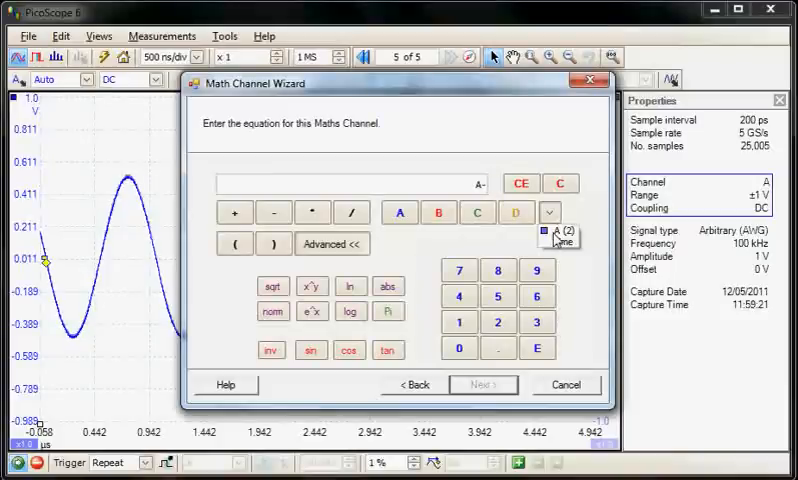
Step: Insert the stored reference A (2) to form A-{A (2)} and move to naming
click(556, 238)
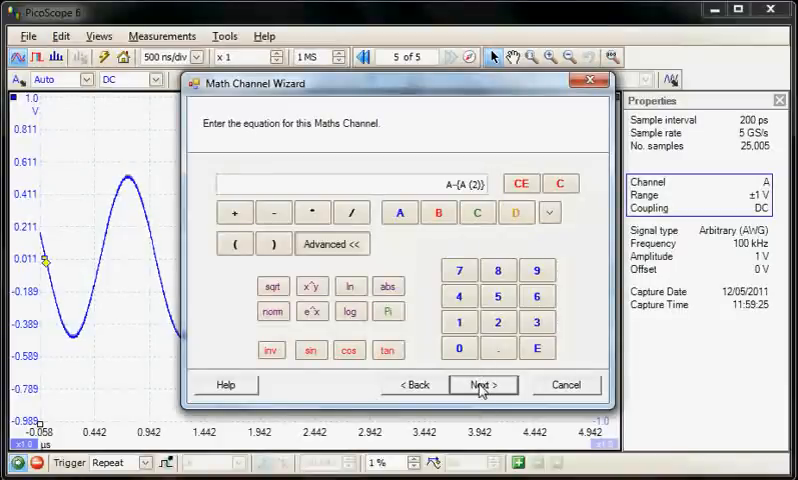
click(482, 385)
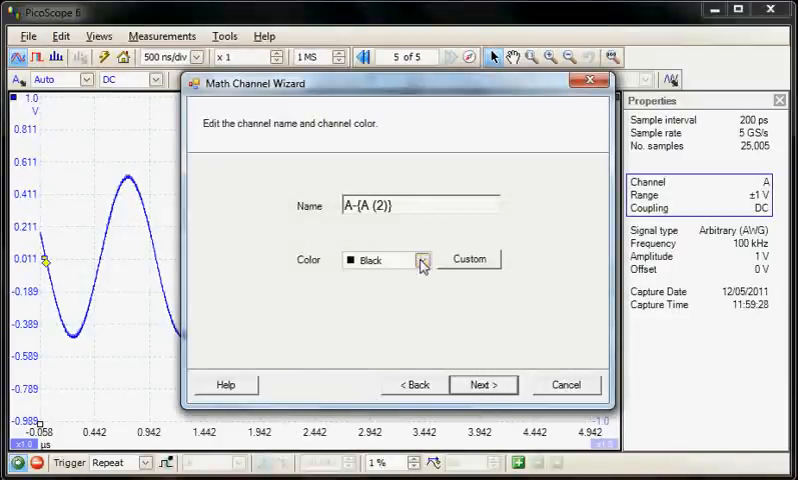
Step: Colour the maths channel lime, name its units dif (d), and finish the wizard
click(385, 259)
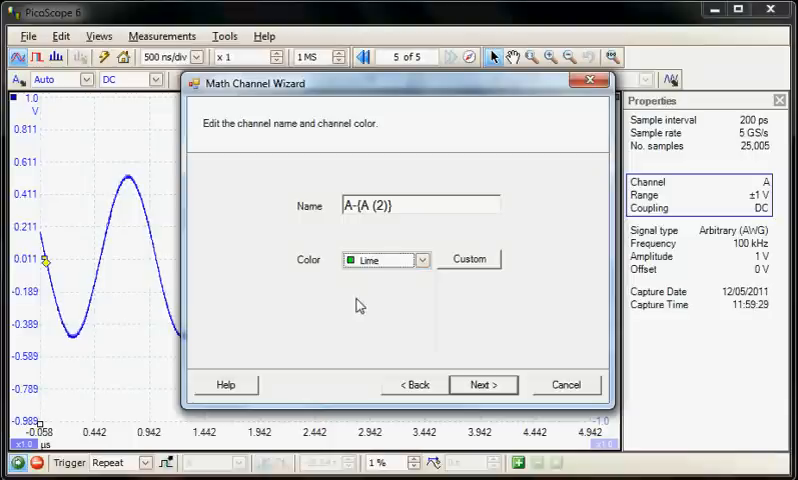
click(483, 384)
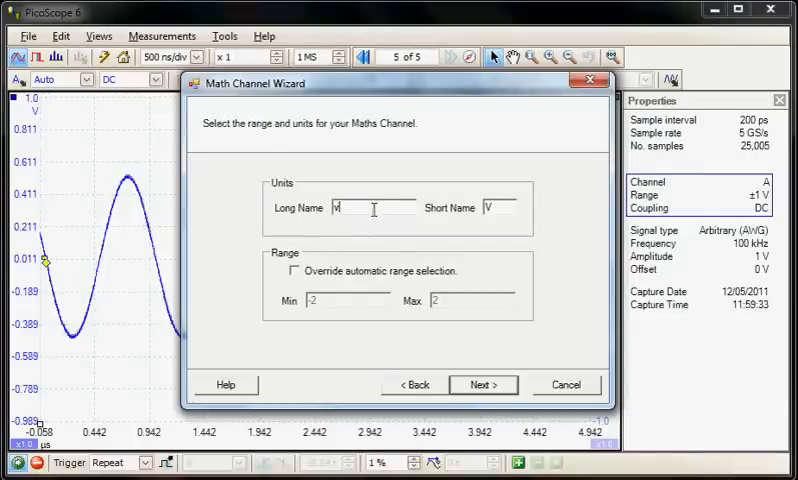
text(dif)
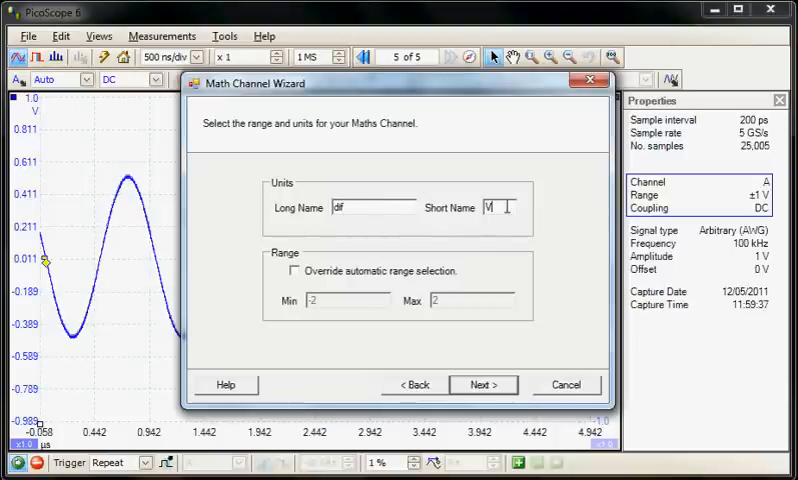
text(d)
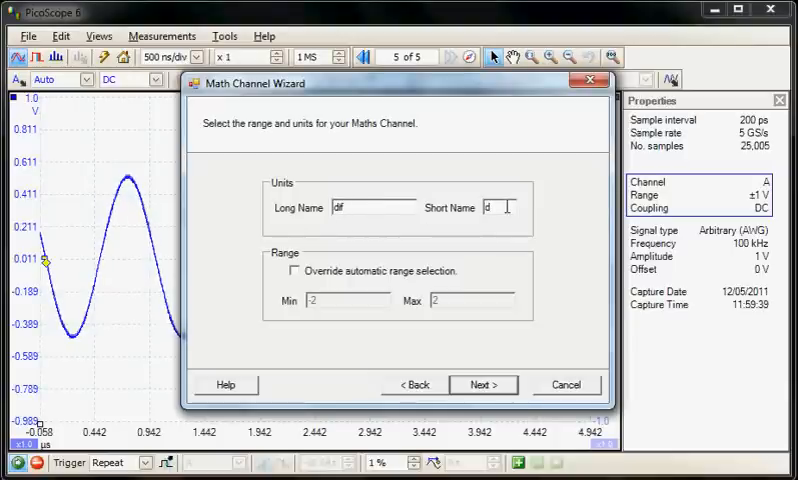
click(482, 384)
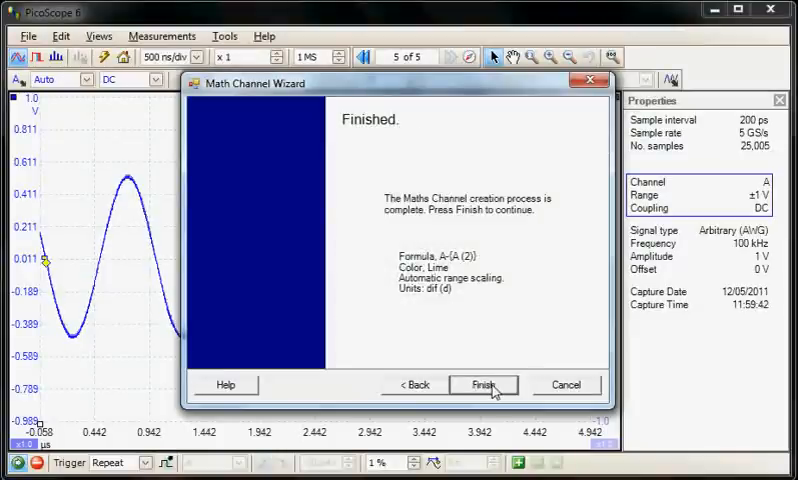
click(483, 385)
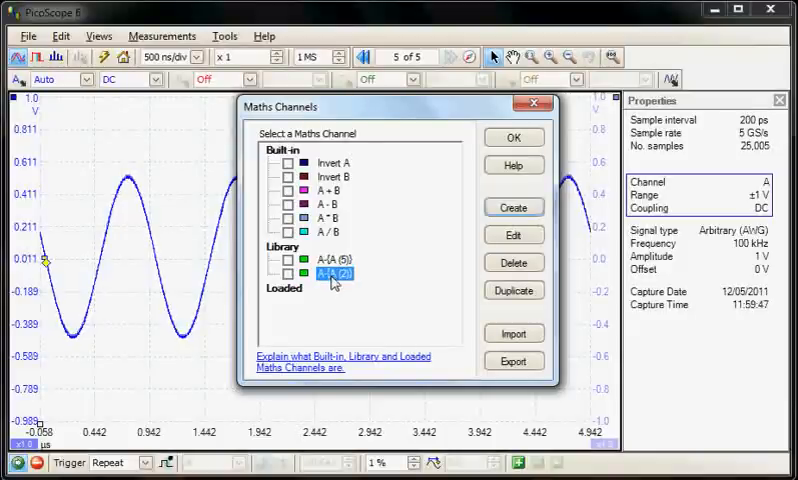
Step: Enable the A-{A (2)} maths channel and confirm to show the lime difference trace
click(287, 274)
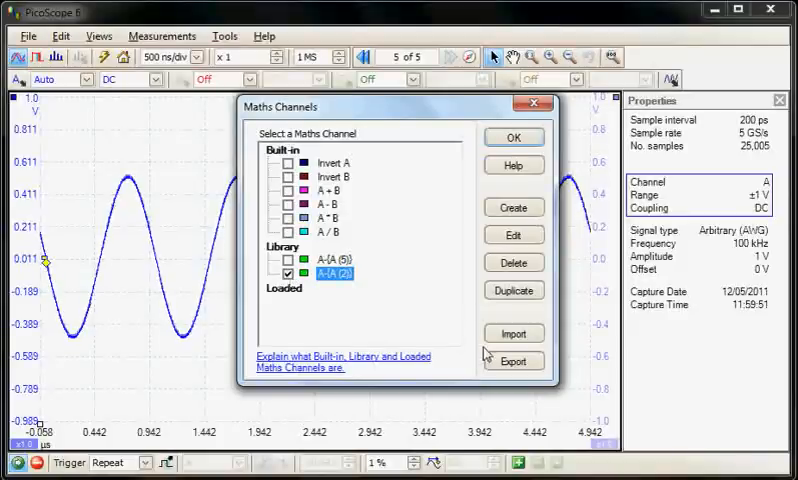
click(513, 137)
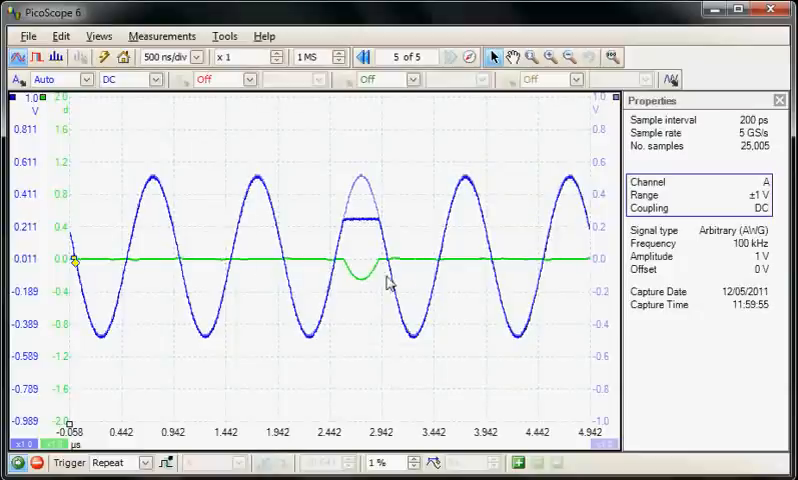
mouse_move(365, 234)
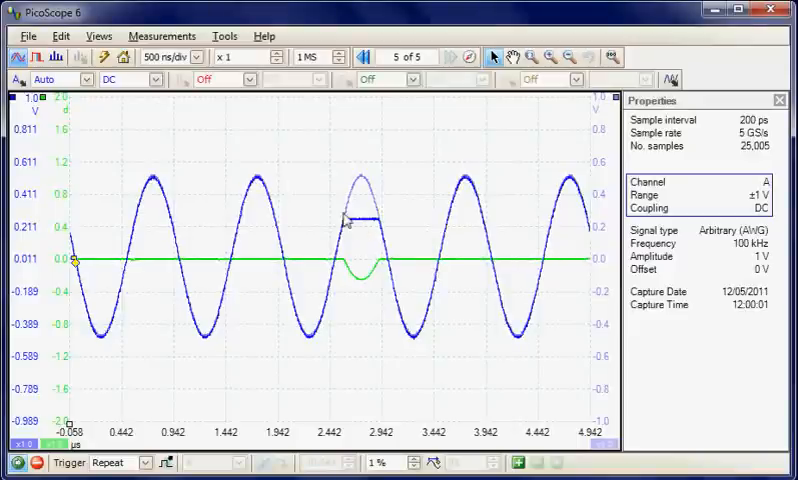
Step: Hide the channel A sine and reference waveform, keeping only the lime difference trace
right_click(345, 223)
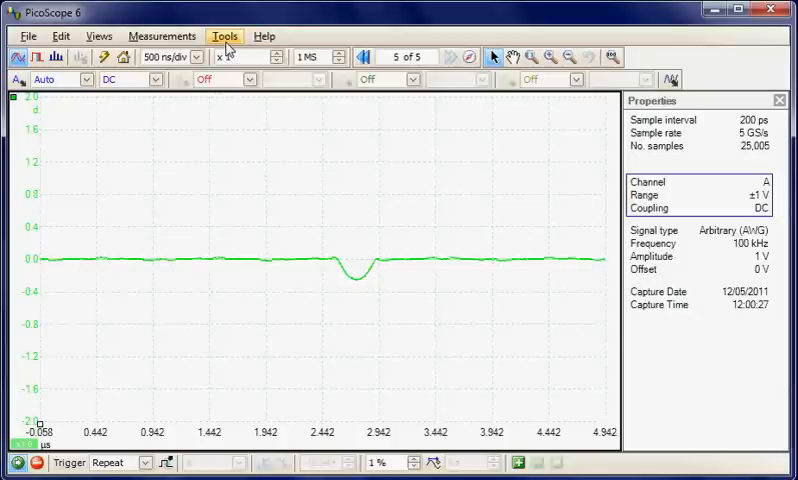
Step: Import the a_cos_b.psmaths formula file into the maths channel library
click(225, 36)
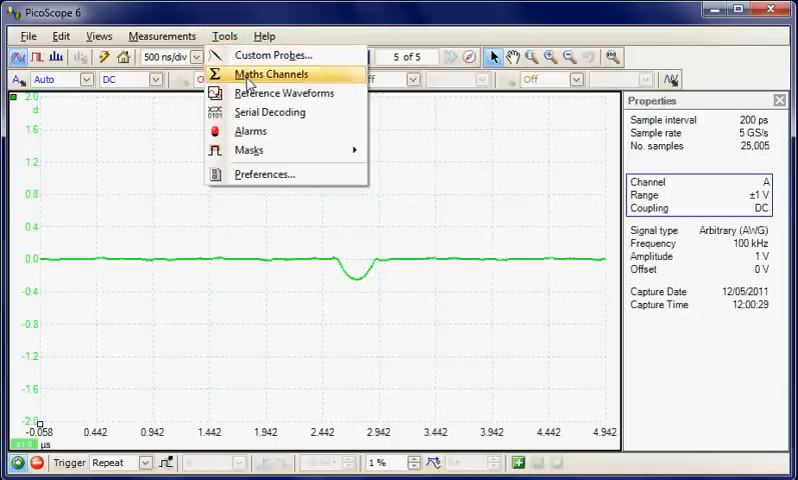
click(270, 73)
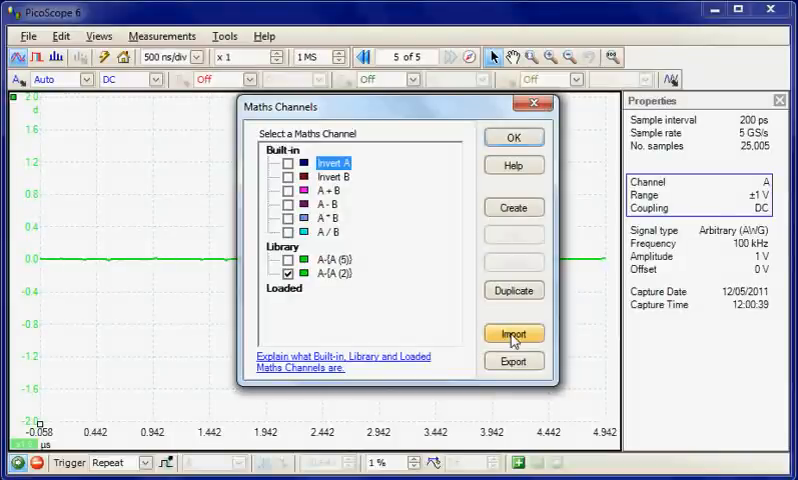
click(513, 333)
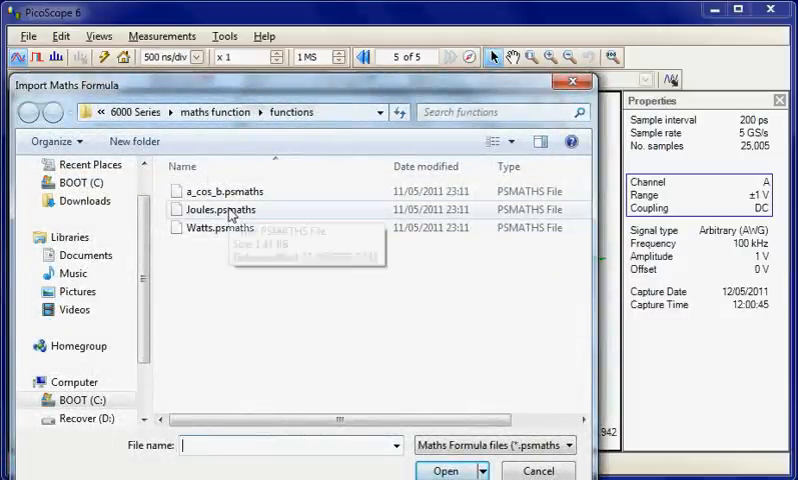
click(223, 191)
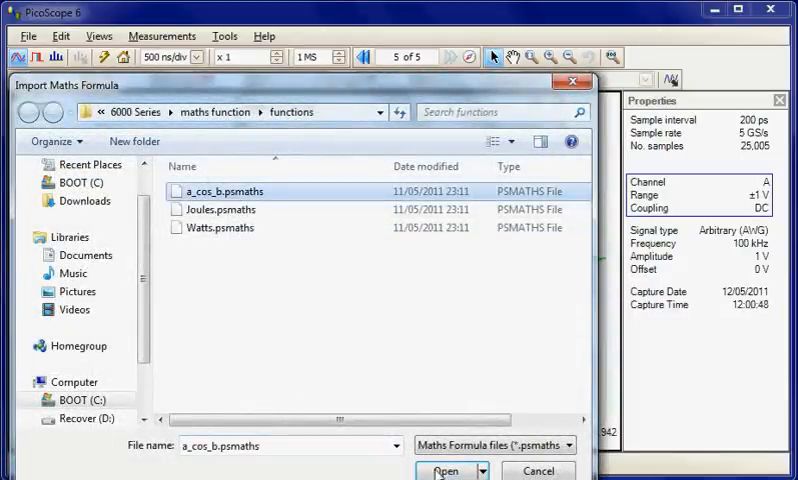
click(445, 470)
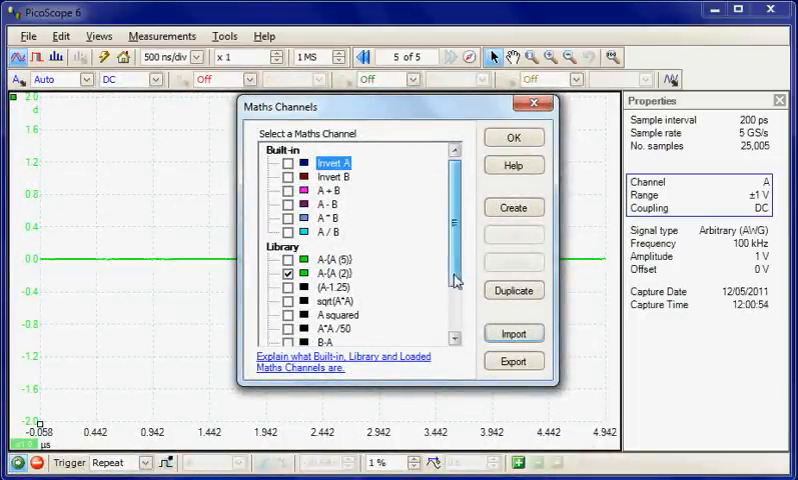
Step: Select the imported A*cos(B) channel in the library and open it for editing
scroll(down, 3)
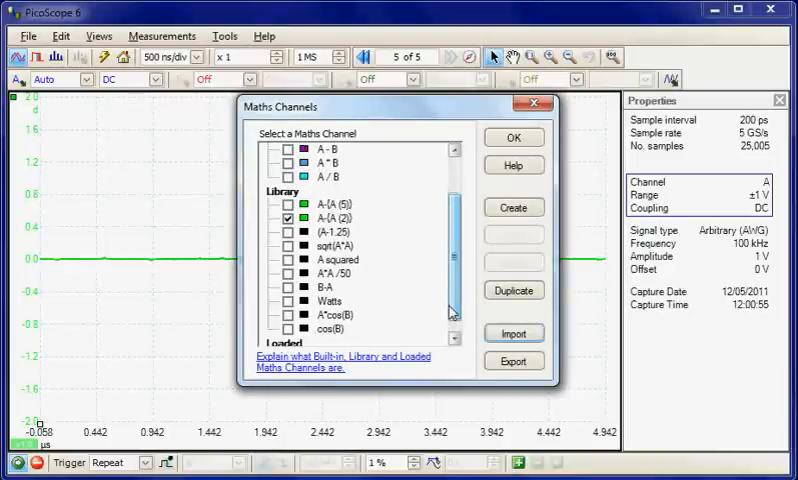
click(335, 315)
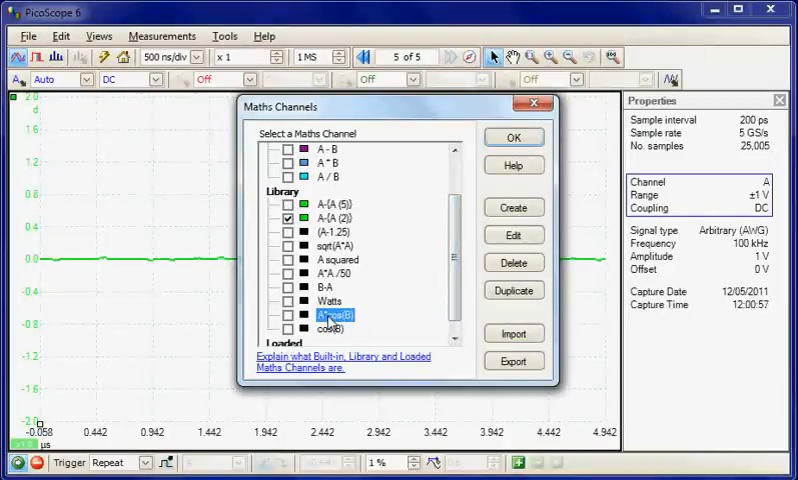
click(513, 234)
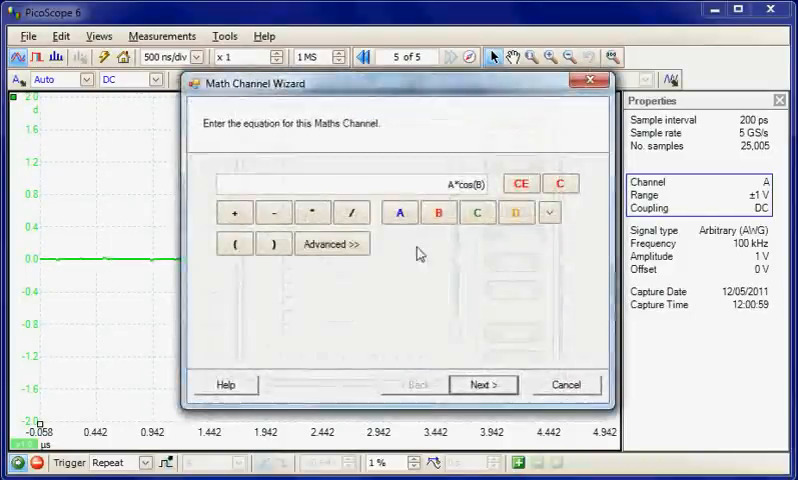